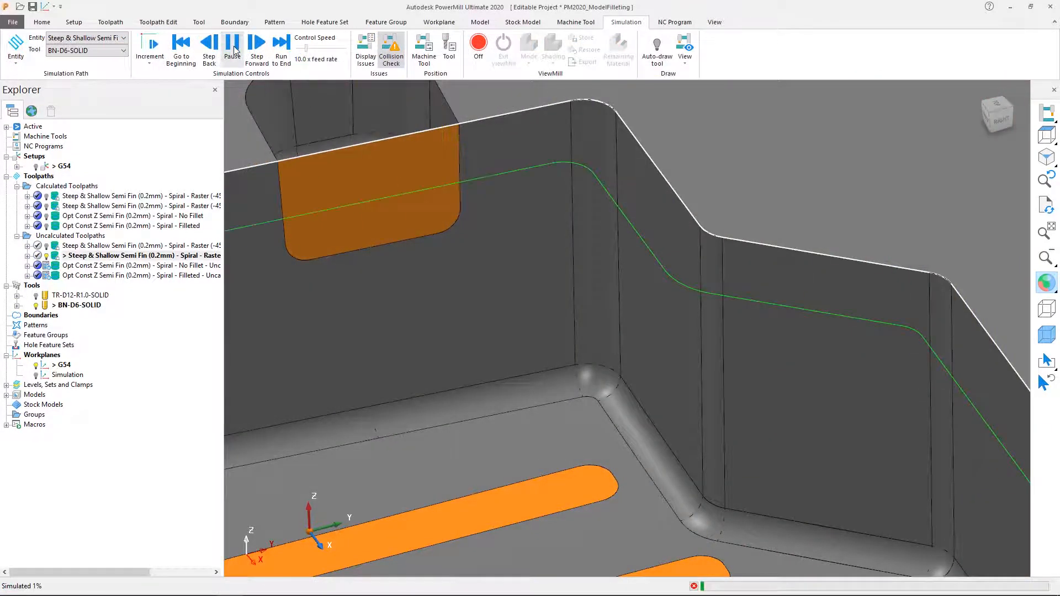
Step: Play the steep and shallow simulation, then view the full spiral toolpath from Home
{"action": "left_click", "coordinate": [256, 47]}
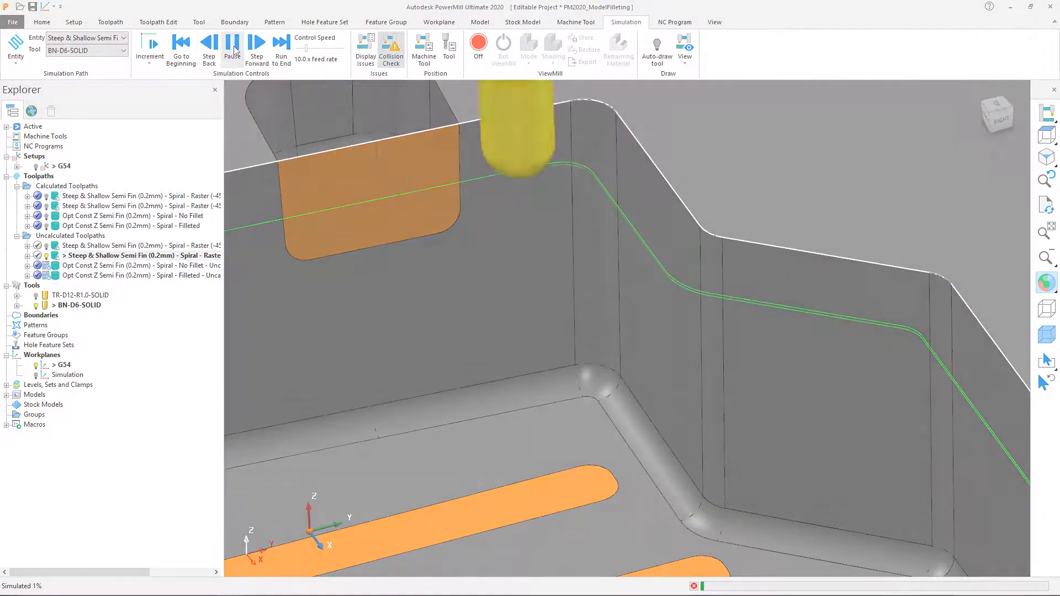
{"action": "left_click", "coordinate": [41, 22]}
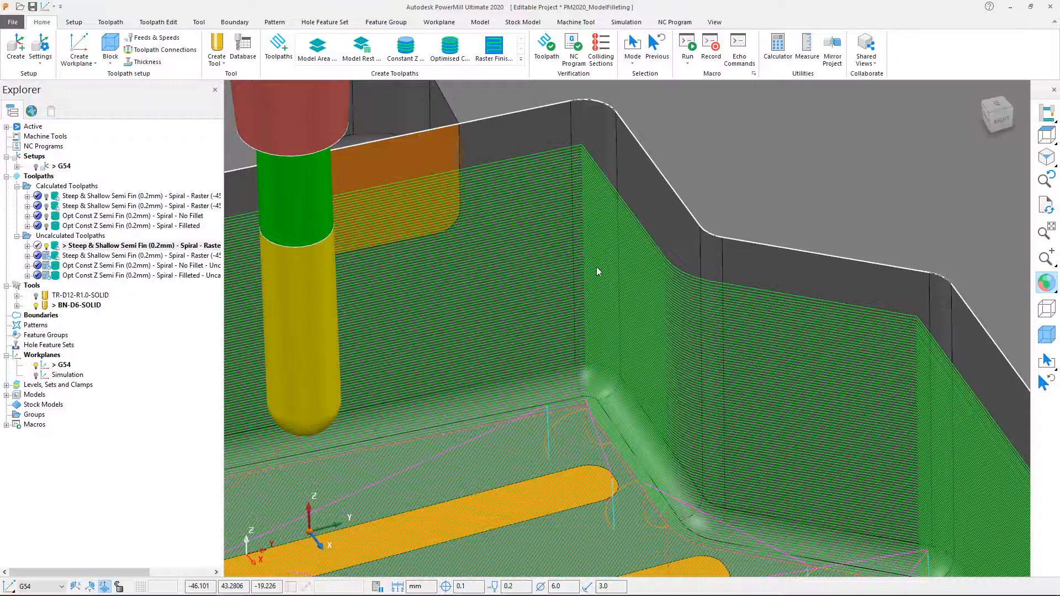
{"action": "mouse_move", "coordinate": [917, 494]}
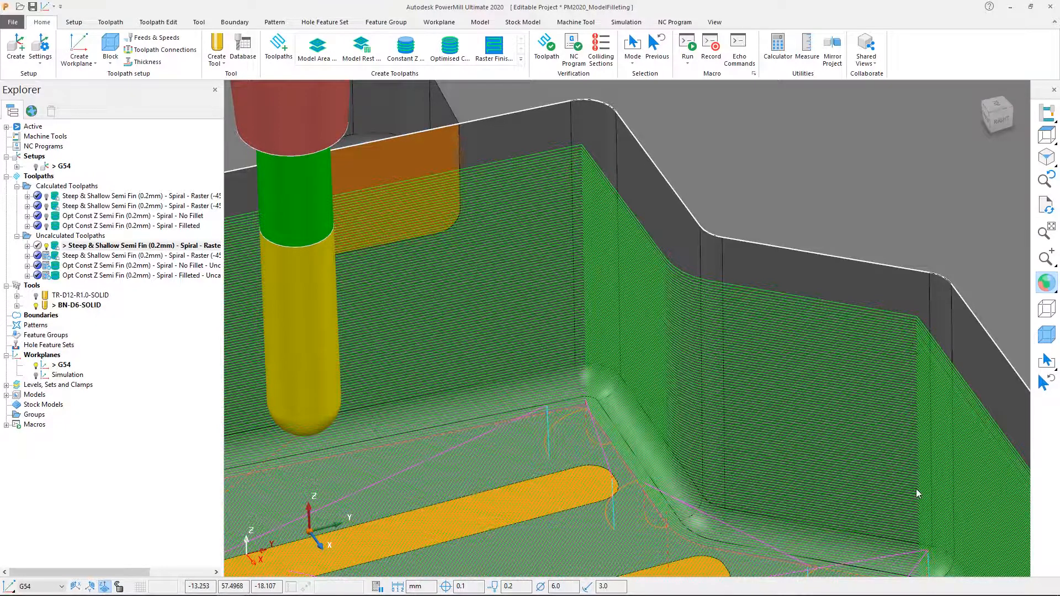
Step: Rewind and replay the simulation, opening the 30° threshold, 0.25 stepdown finishing settings
{"action": "left_click", "coordinate": [625, 22]}
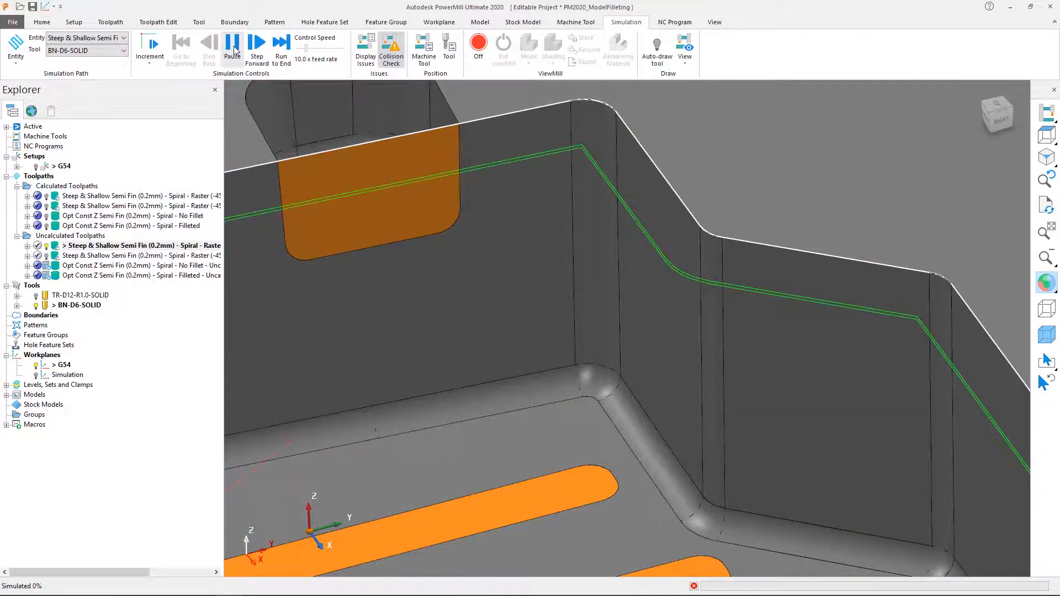
{"action": "left_click", "coordinate": [256, 42]}
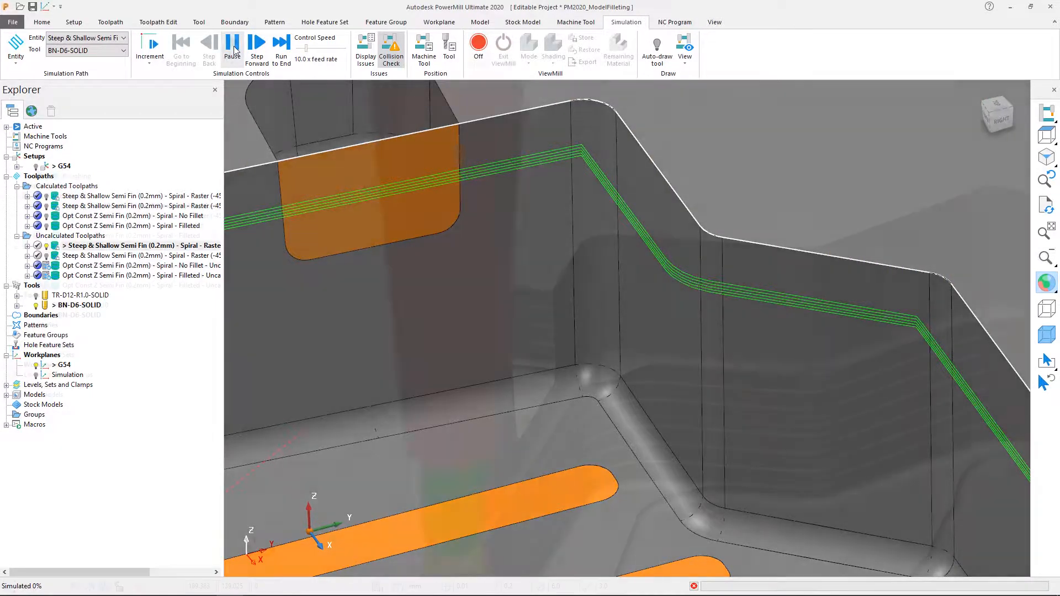
{"action": "left_click", "coordinate": [232, 48]}
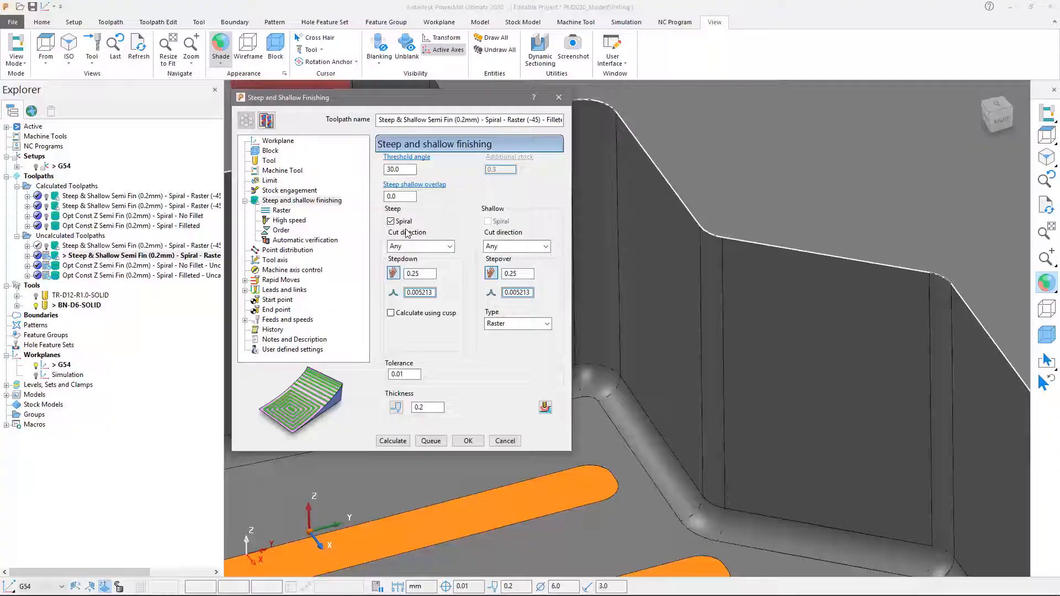
Step: Review the finishing settings and turn on the model's triangle wireframe drawing
{"action": "left_click", "coordinate": [288, 219]}
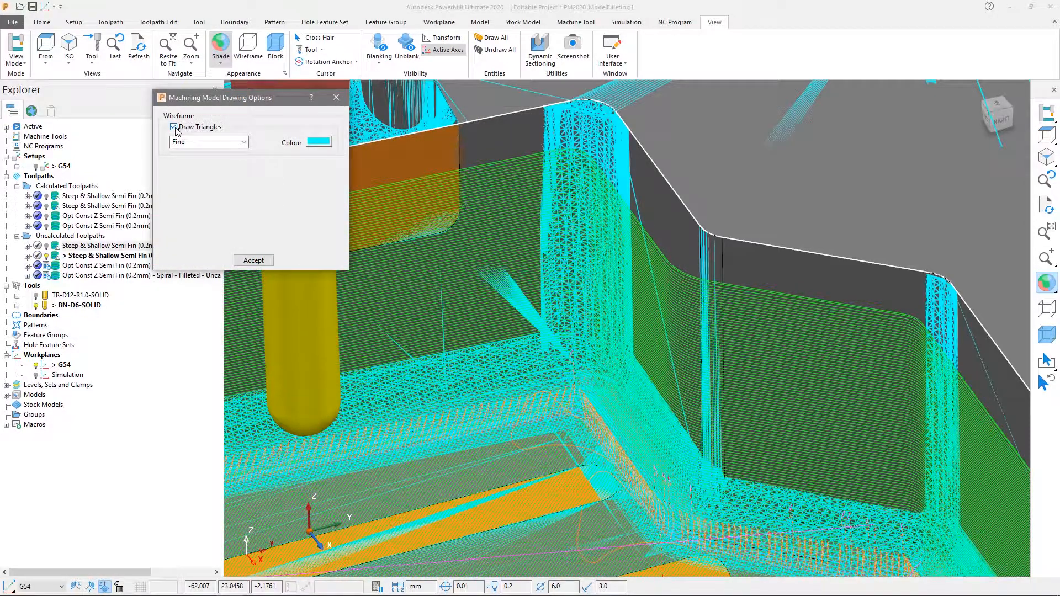
{"action": "left_click", "coordinate": [173, 127]}
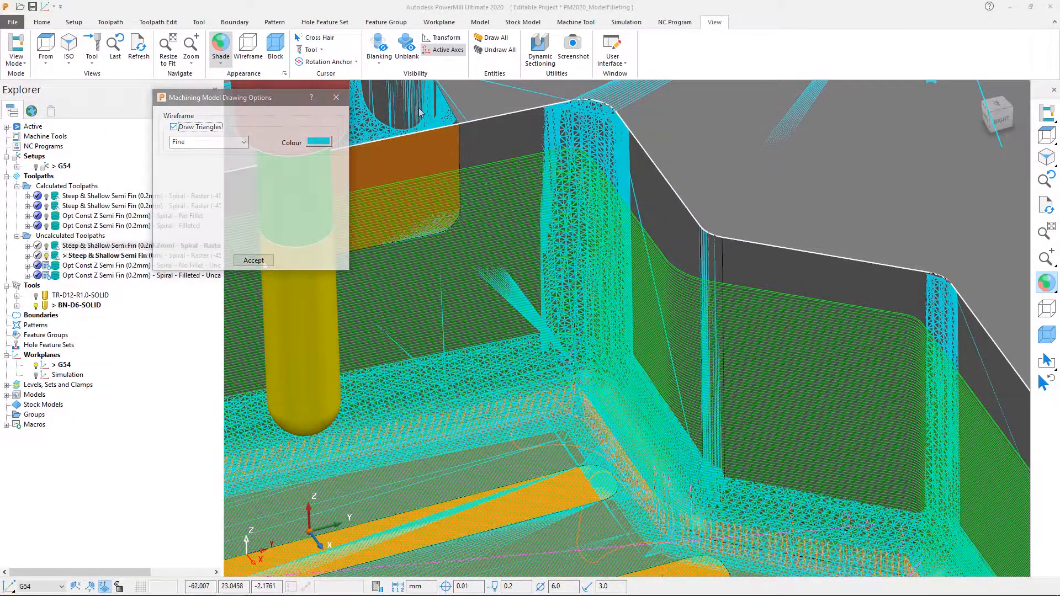
{"action": "left_click", "coordinate": [253, 260]}
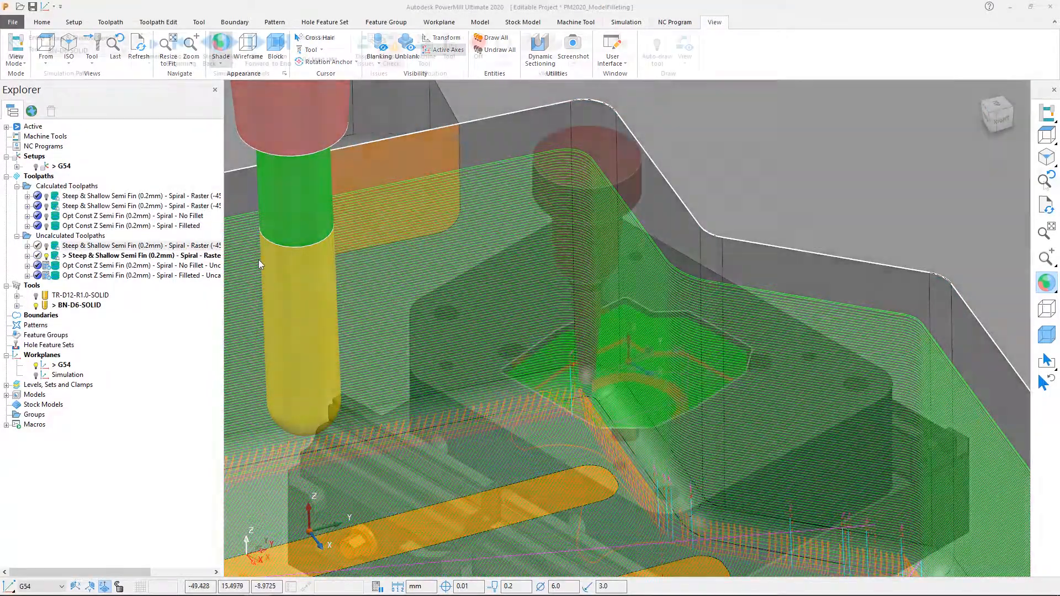
Step: Select the filleted semi-finish toolpath for simulation and start a fresh playback
{"action": "left_click", "coordinate": [625, 21]}
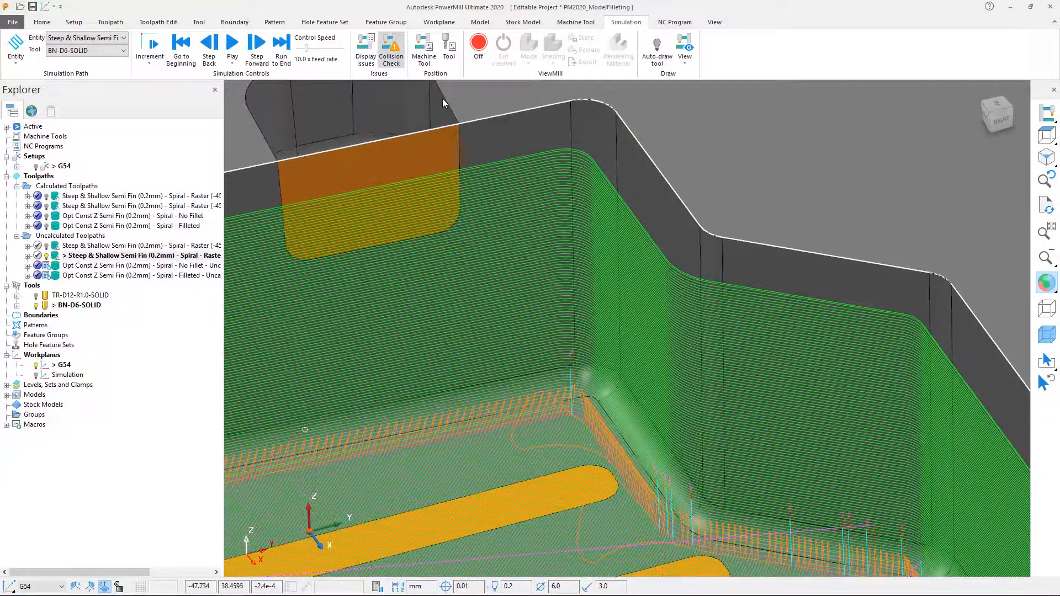
{"action": "left_click", "coordinate": [231, 41]}
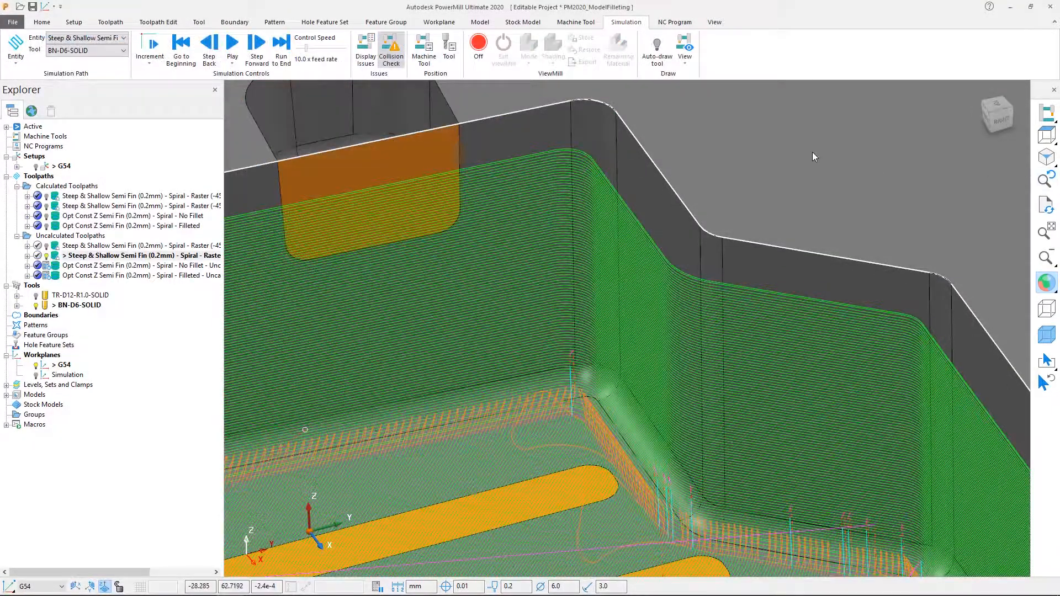
{"action": "left_click", "coordinate": [232, 44]}
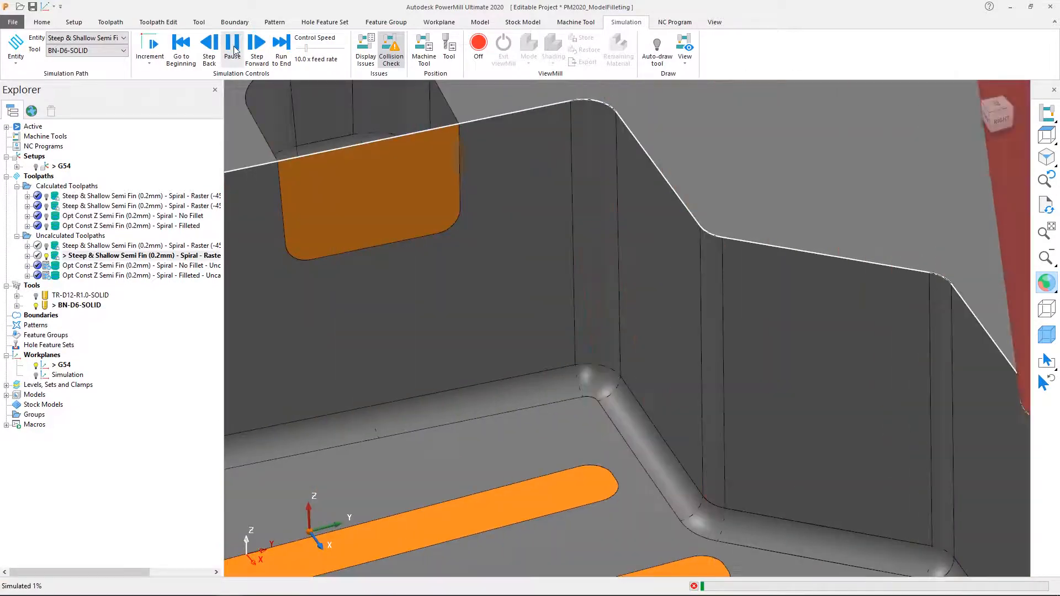